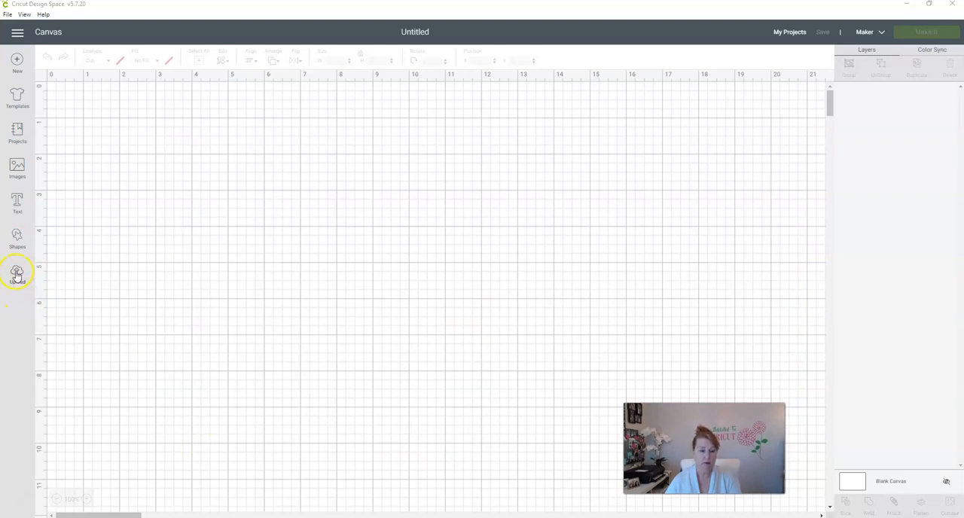
- Start an image upload and browse the computer's Quick access recent files
click(18, 268)
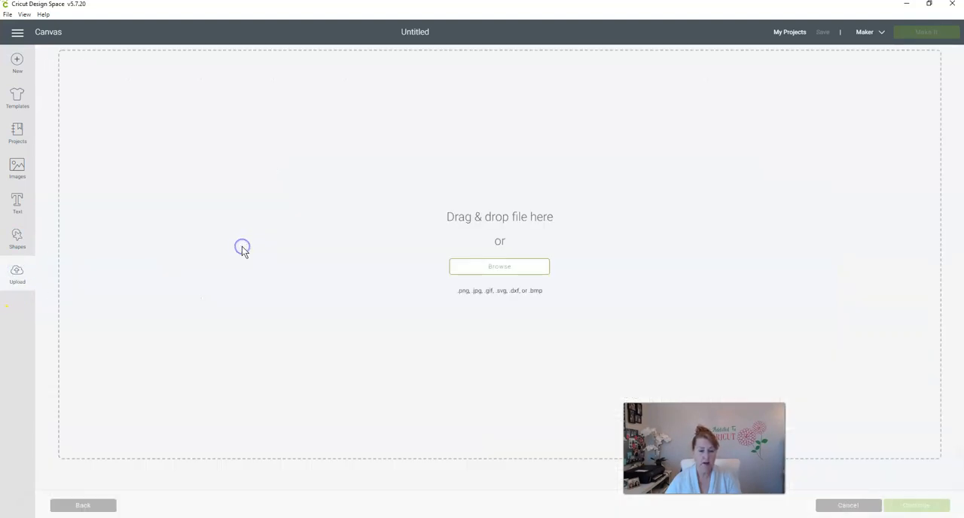
click(500, 265)
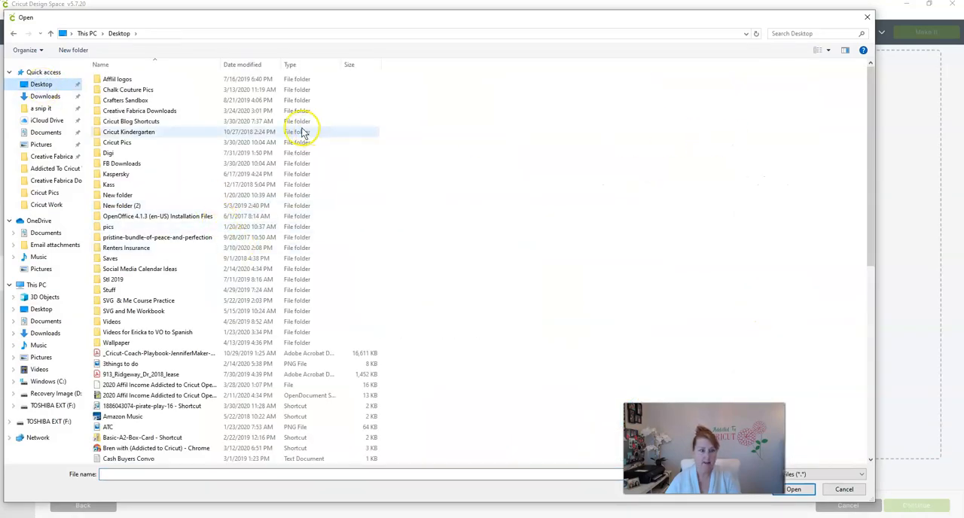
scroll(down, 3)
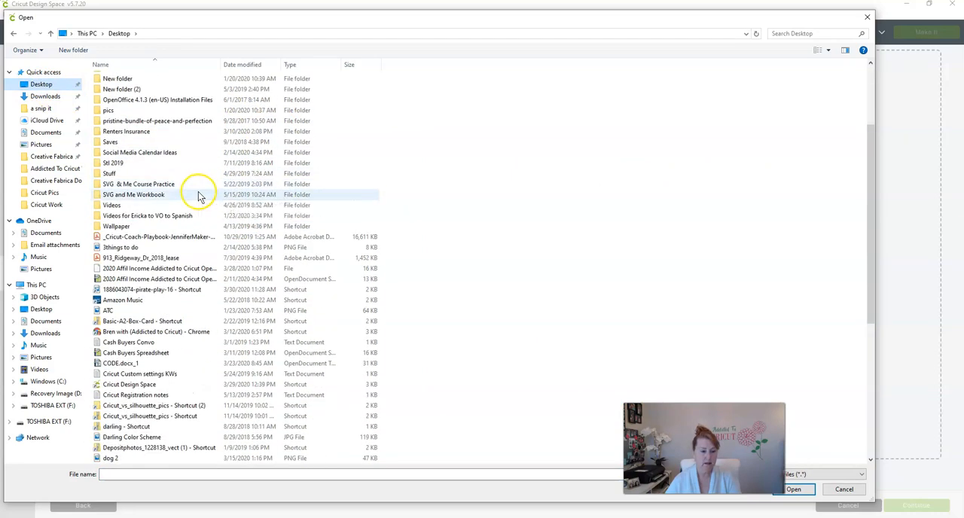
click(50, 72)
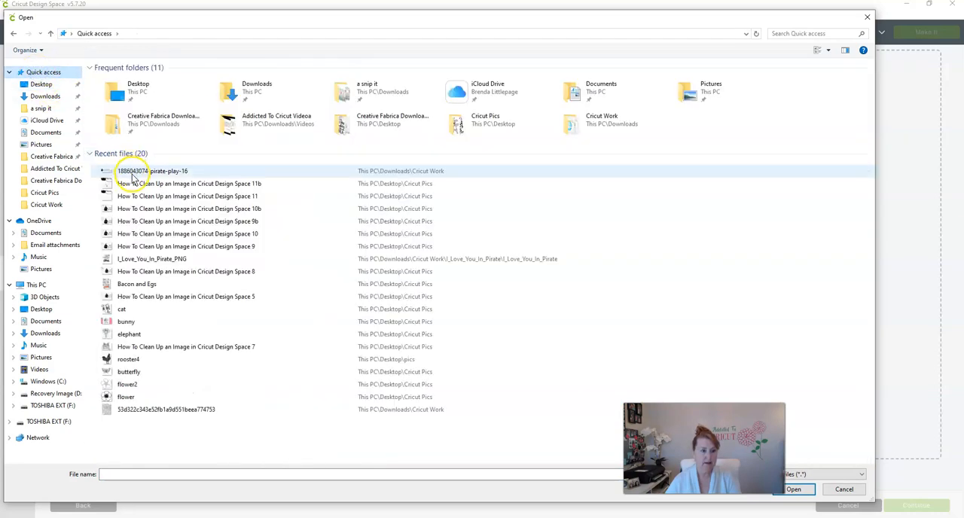
- Load the pirate play image and classify it as a Complex image
click(792, 488)
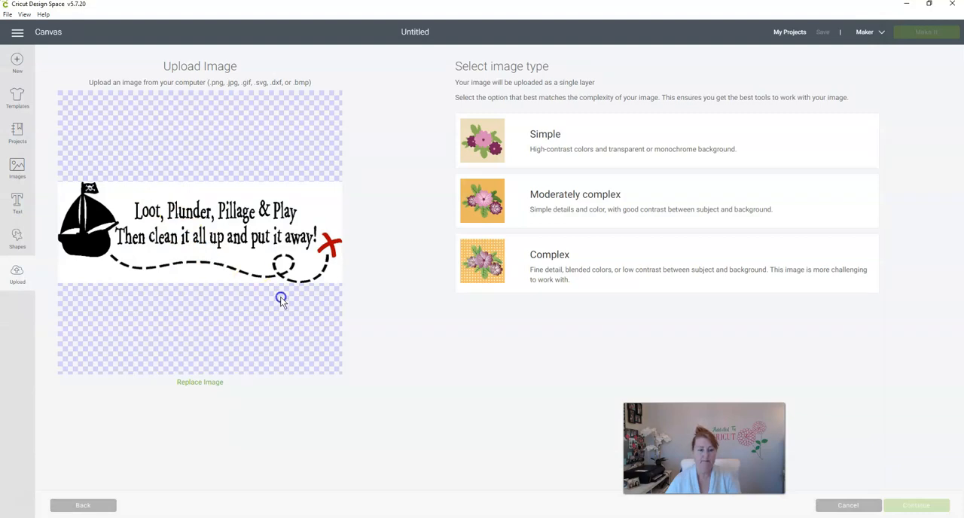
mouse_move(273, 282)
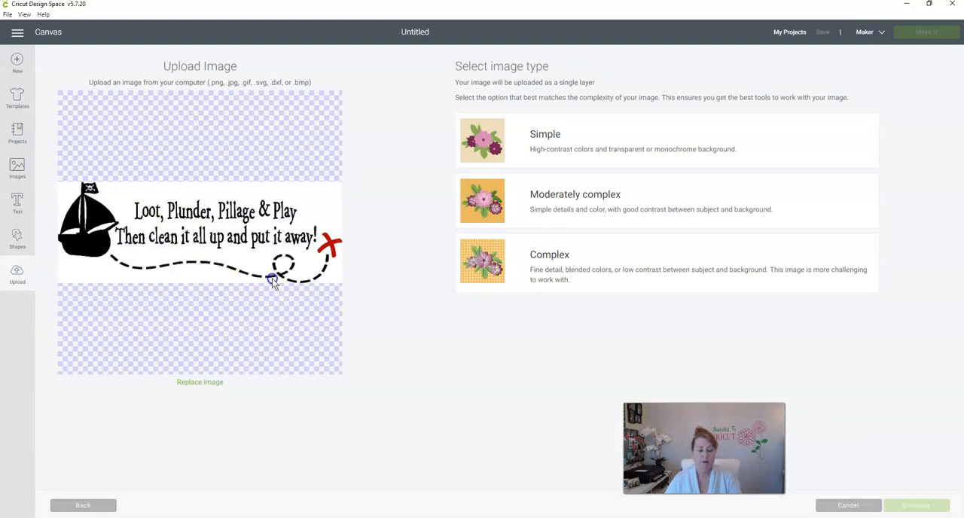
mouse_move(399, 274)
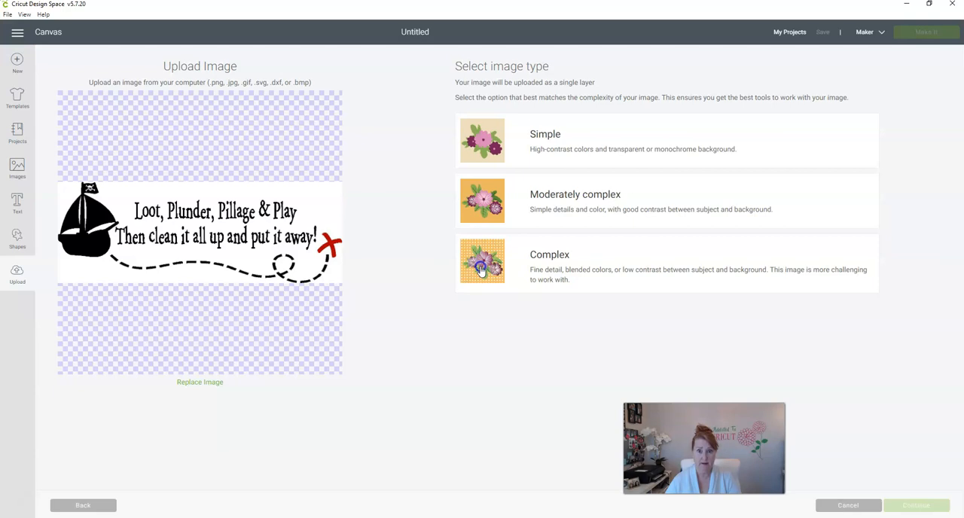
click(481, 262)
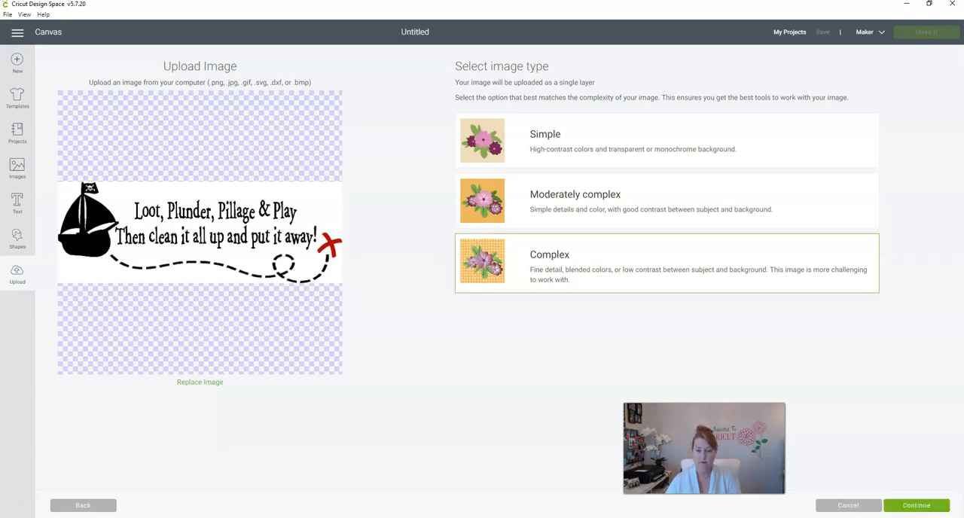
- Continue from the image type choice to the cleanup screen
click(916, 506)
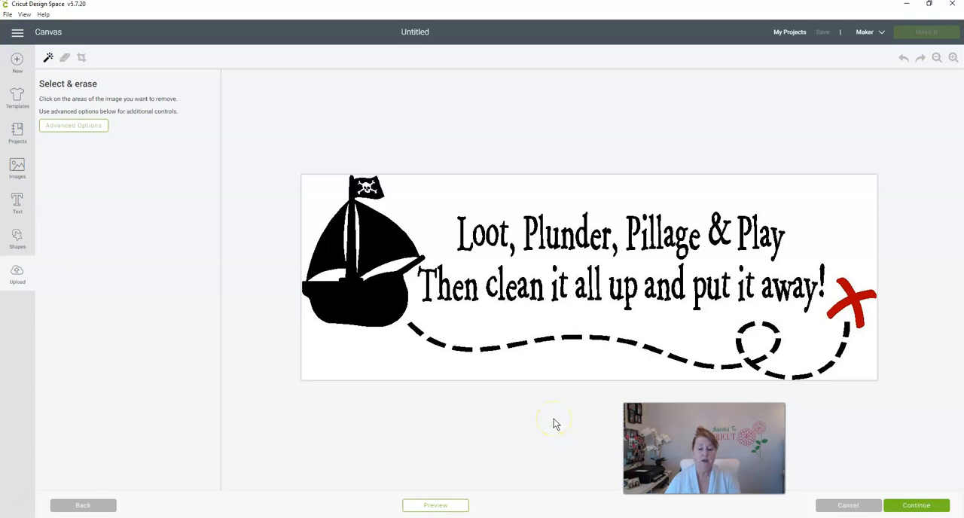
mouse_move(48, 62)
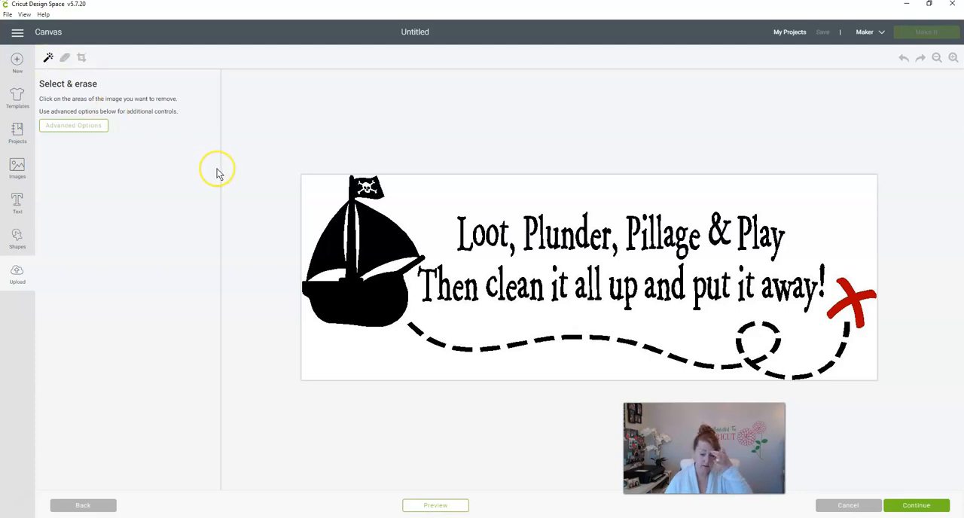
mouse_move(205, 157)
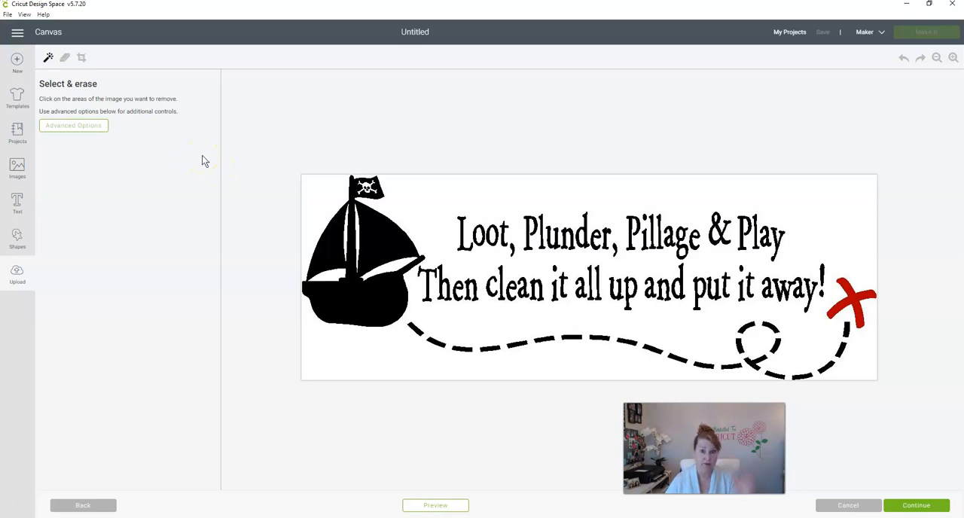
mouse_move(226, 156)
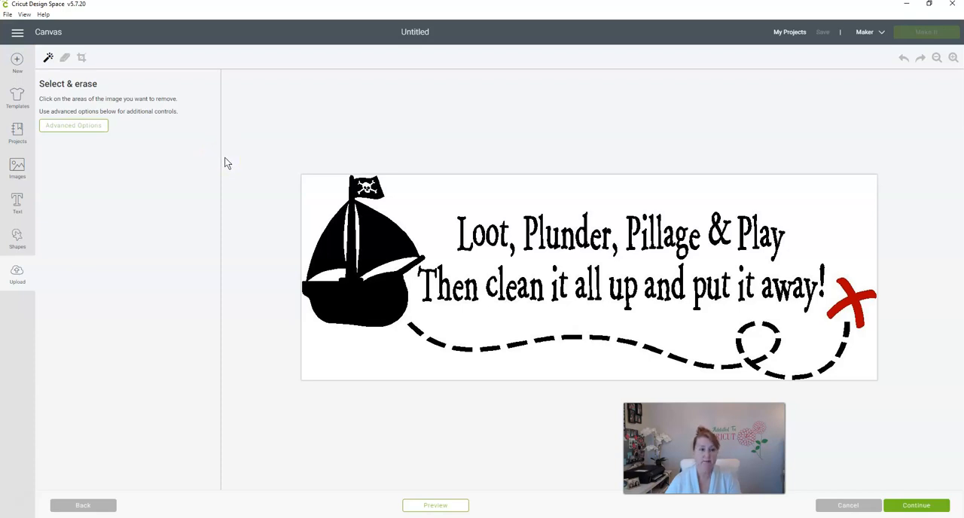
mouse_move(49, 58)
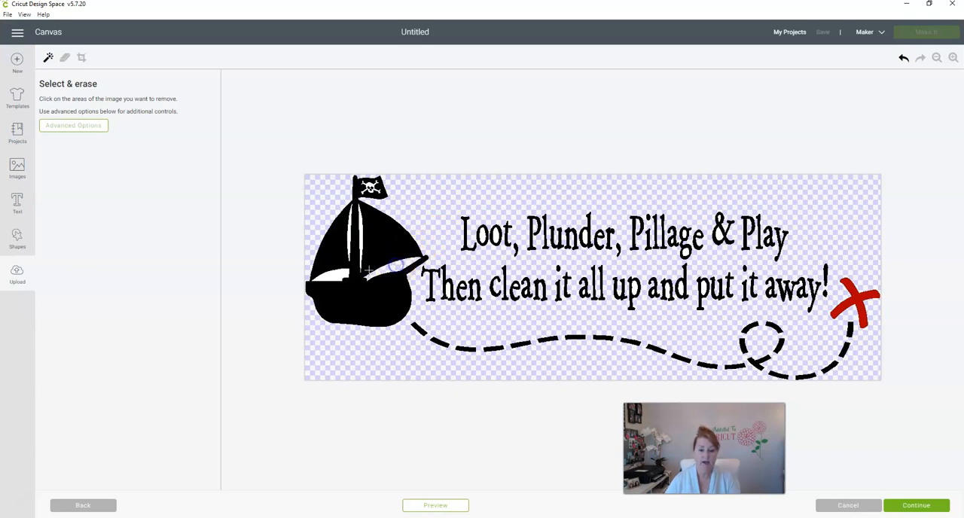
click(356, 265)
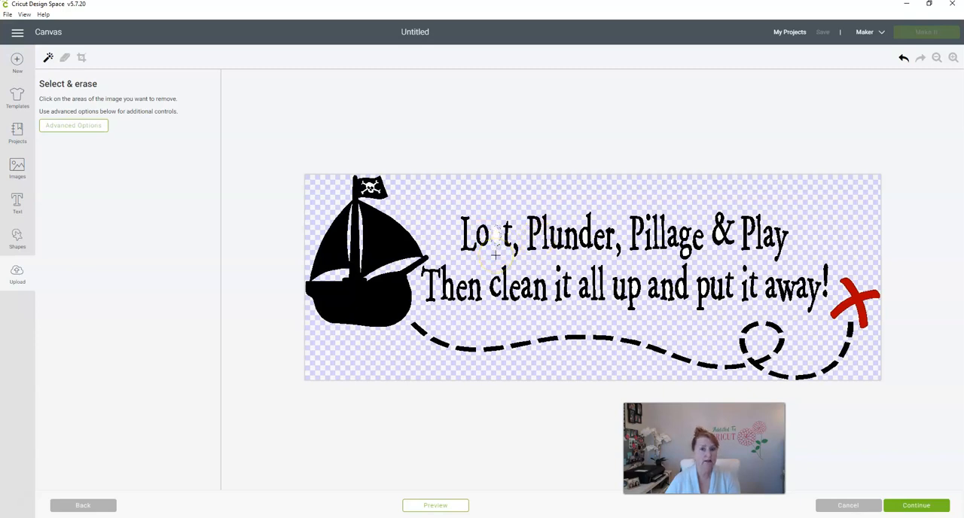
mouse_move(676, 198)
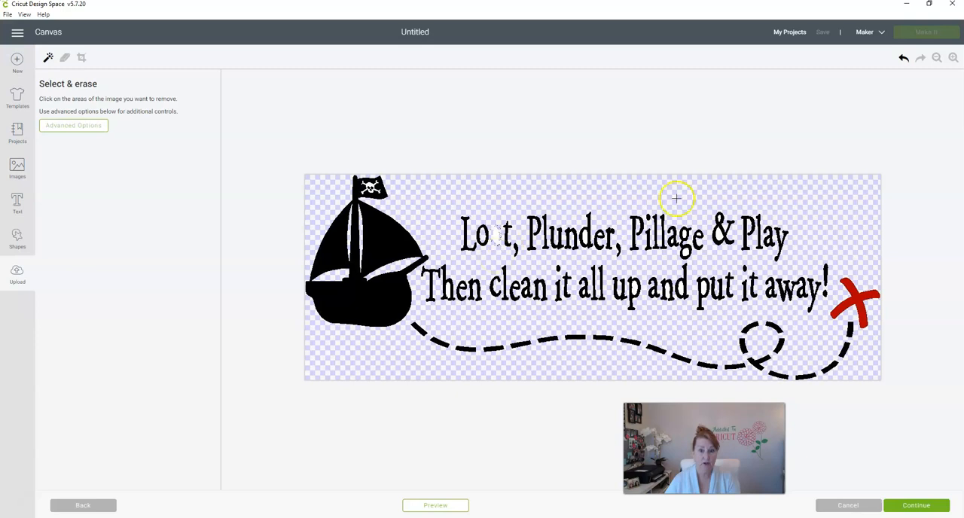
click(903, 57)
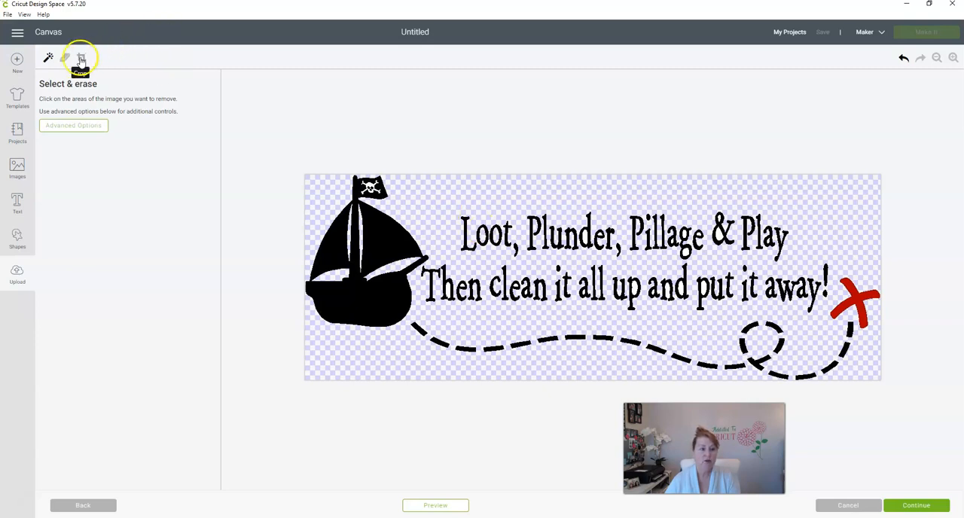
- Erase the word Then and the second rhyme line with the largest eraser, then undo to restore them
click(65, 59)
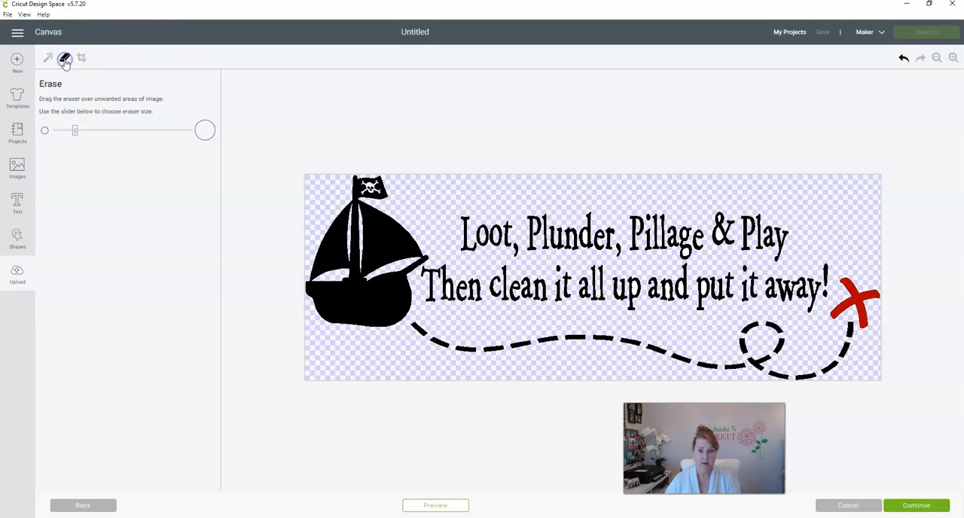
mouse_move(72, 90)
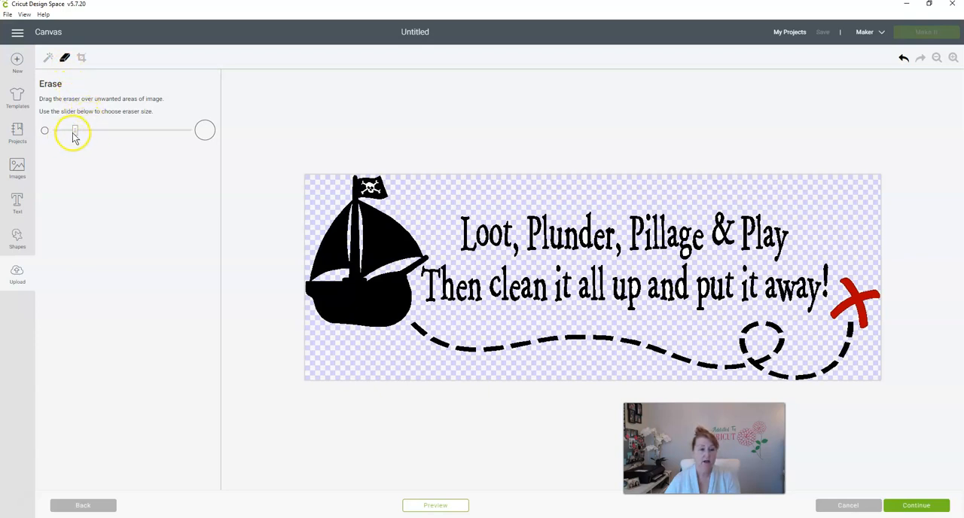
drag(74, 129, 175, 130)
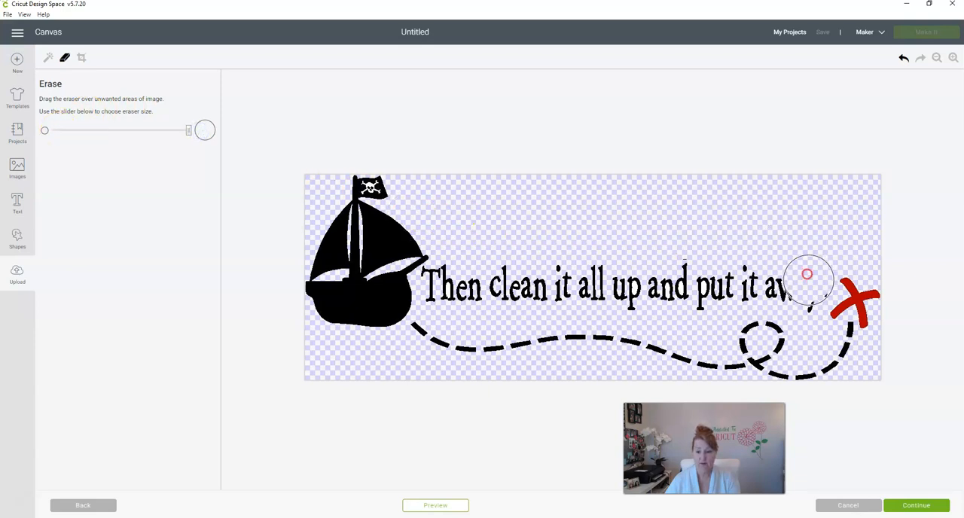
drag(805, 275, 449, 283)
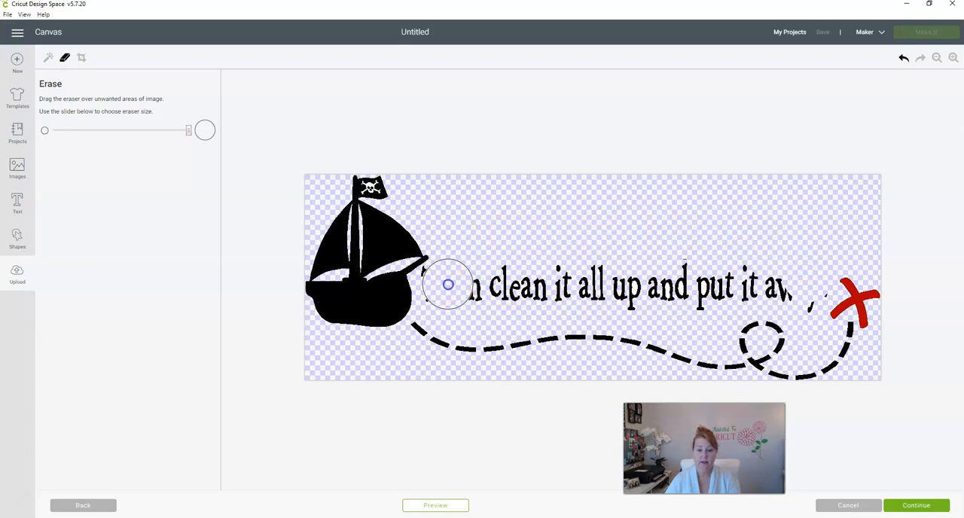
drag(448, 283, 521, 289)
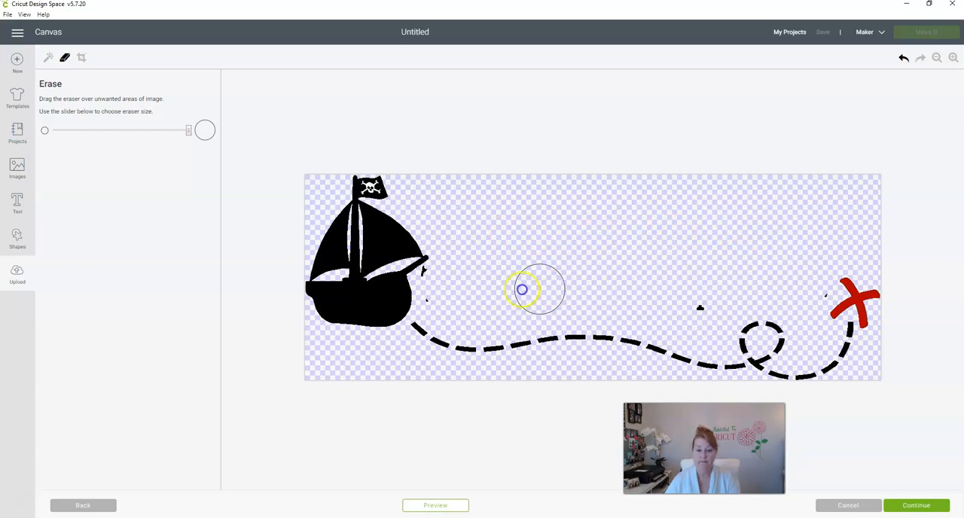
mouse_move(599, 247)
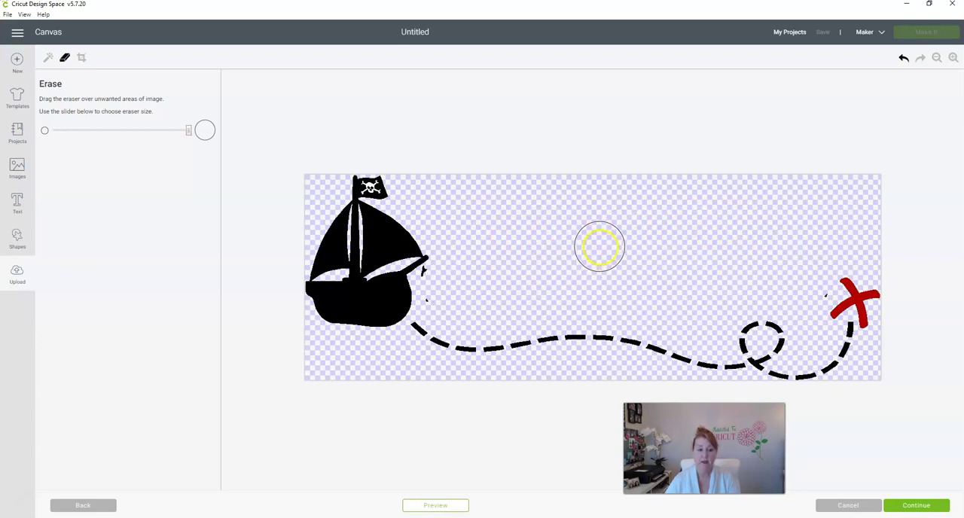
mouse_move(596, 235)
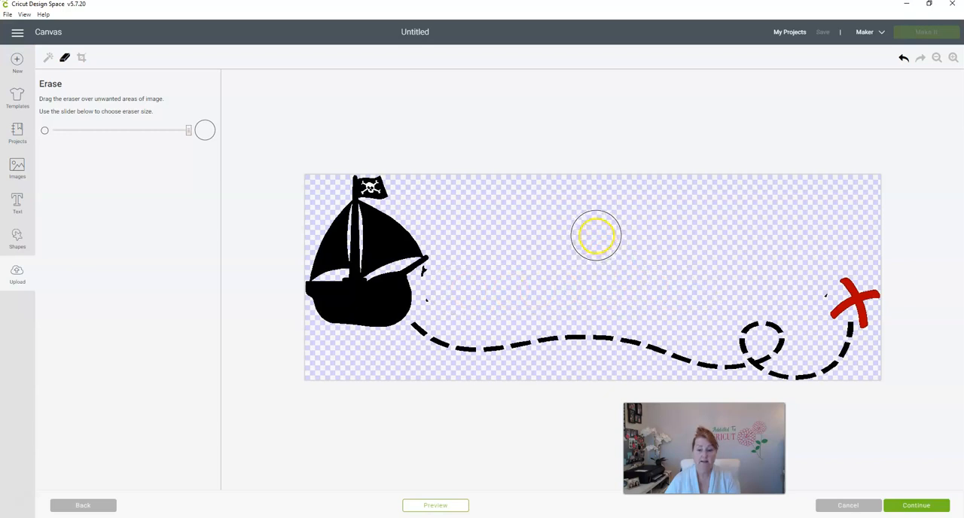
click(904, 57)
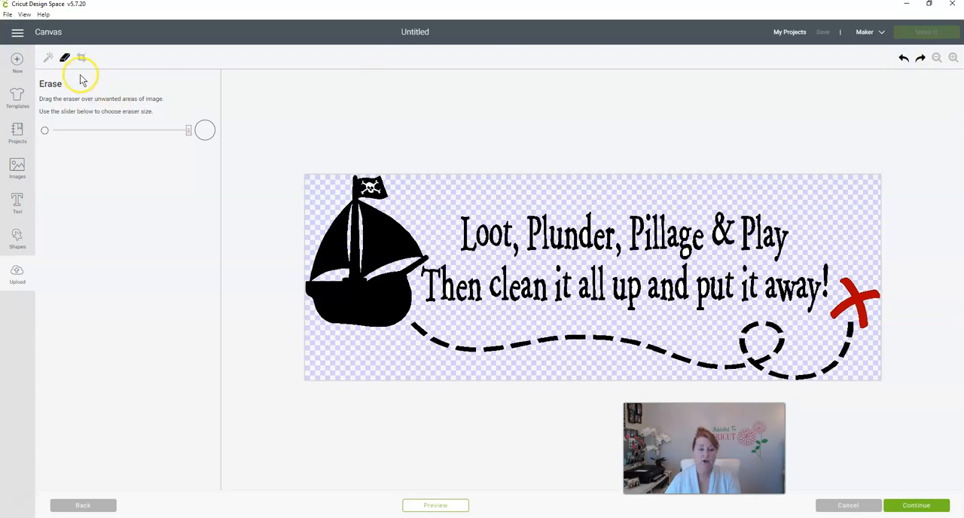
- Trim the pirate image with Crop, then go back to the full uncropped design
click(84, 60)
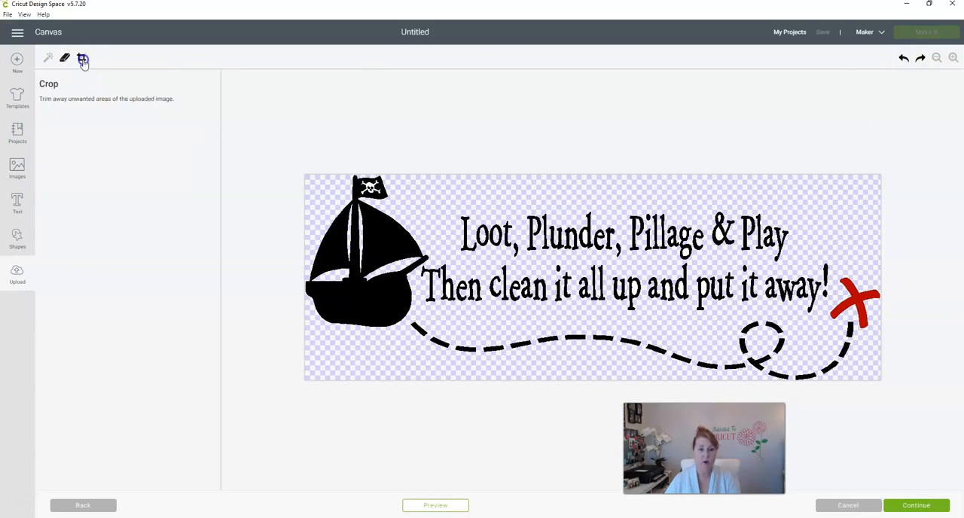
mouse_move(90, 71)
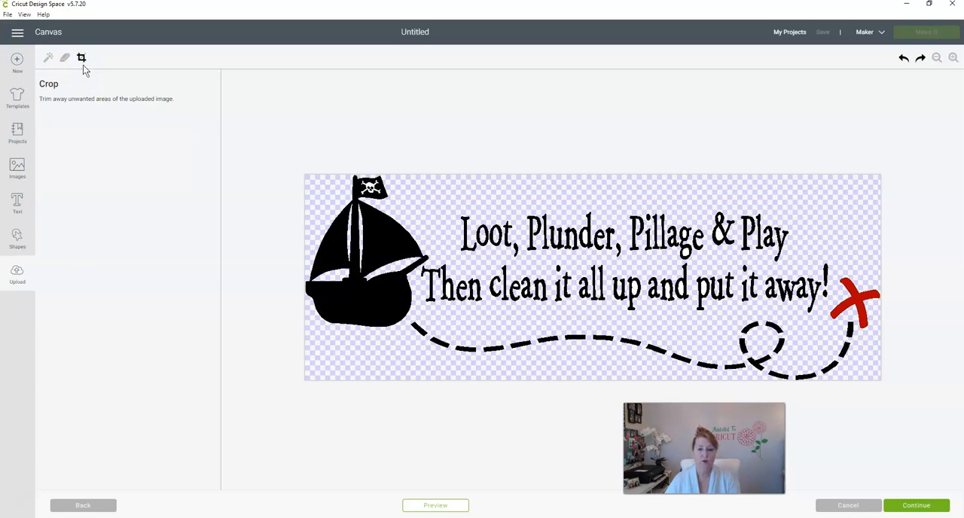
mouse_move(151, 167)
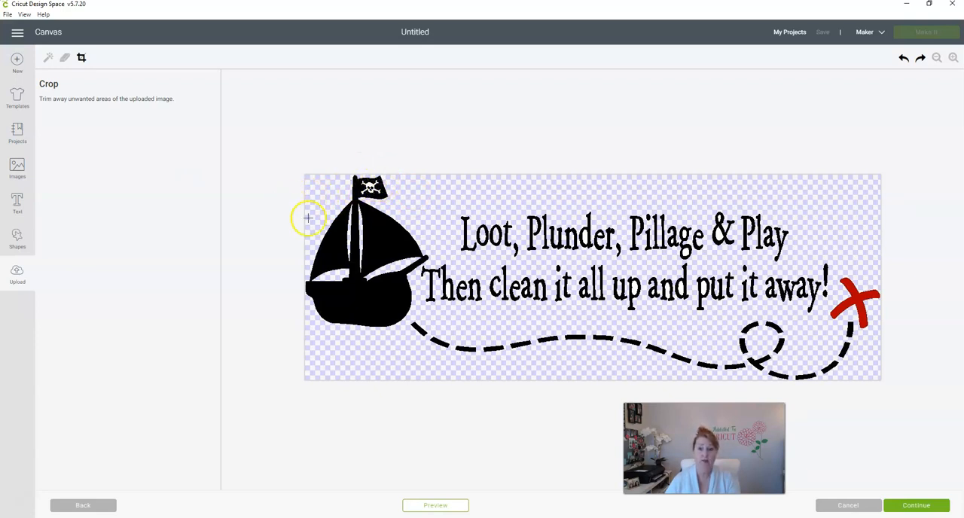
click(88, 61)
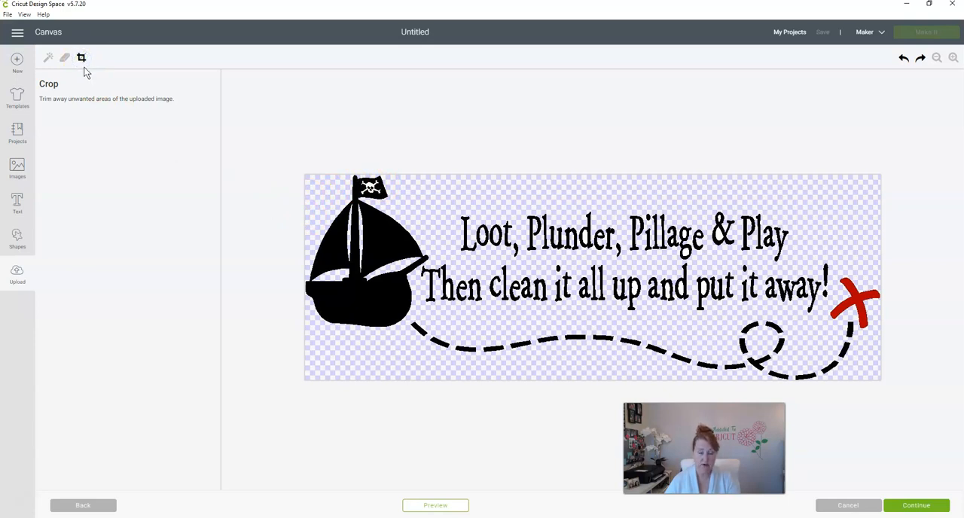
mouse_move(482, 259)
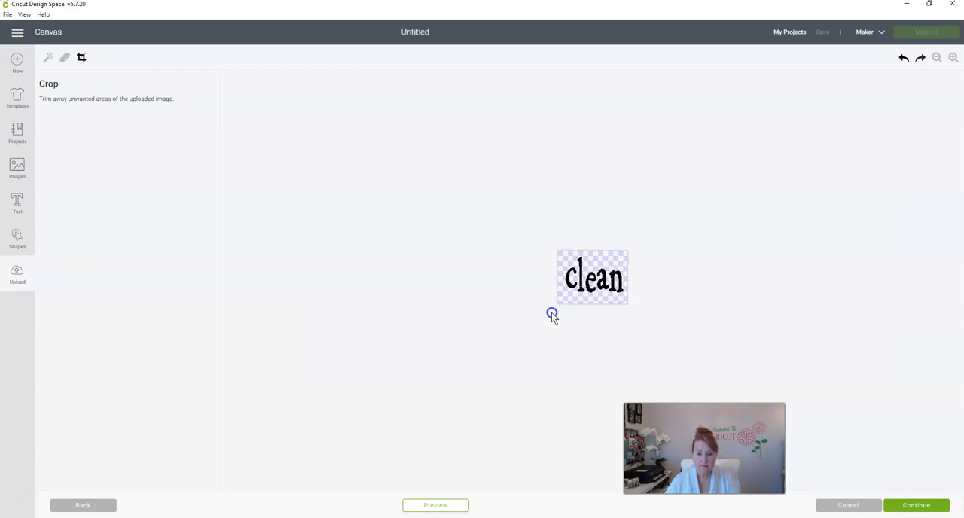
mouse_move(443, 268)
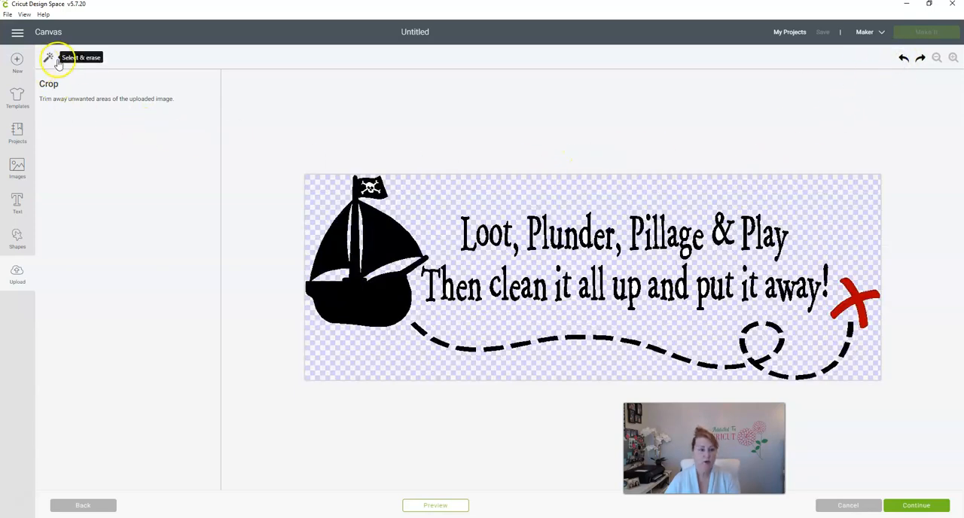
- Brush the eraser over the rhyme text lines, leaving only letter fragments
click(66, 59)
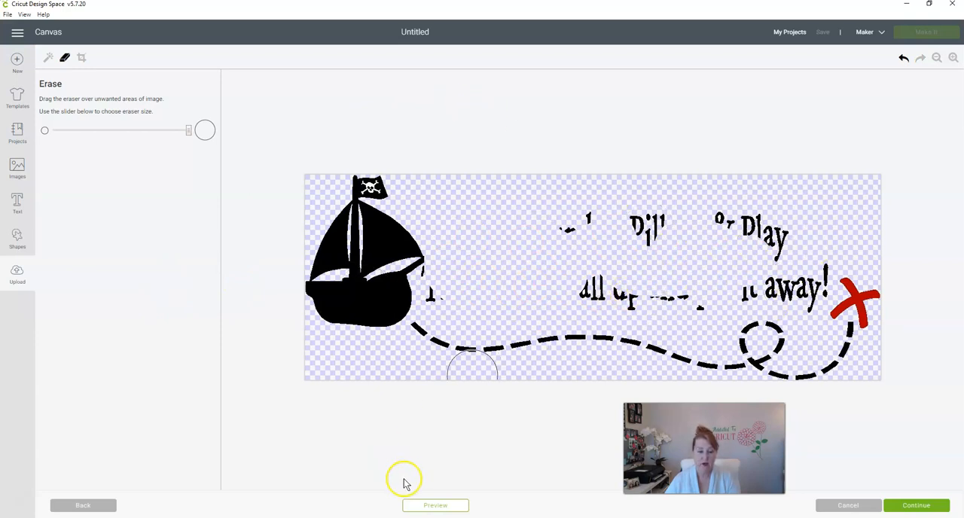
mouse_move(382, 453)
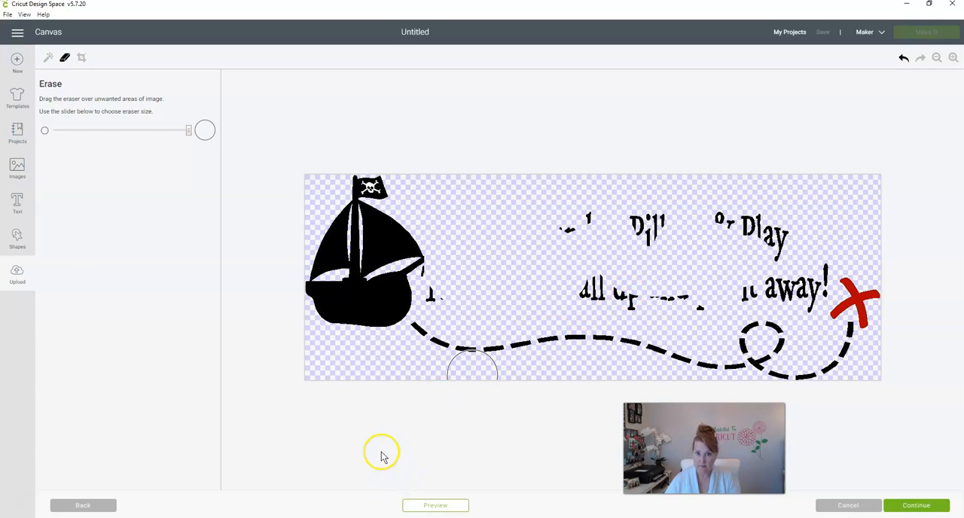
mouse_move(383, 446)
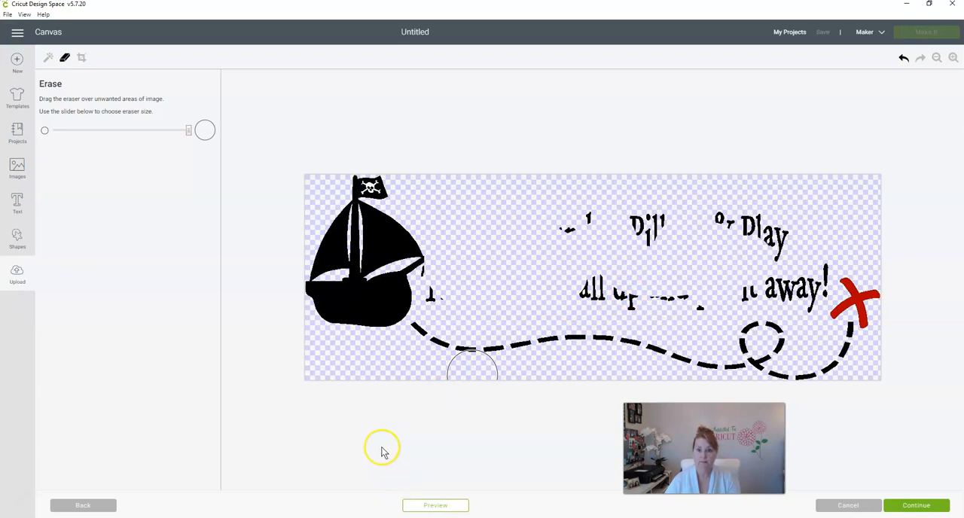
mouse_move(381, 470)
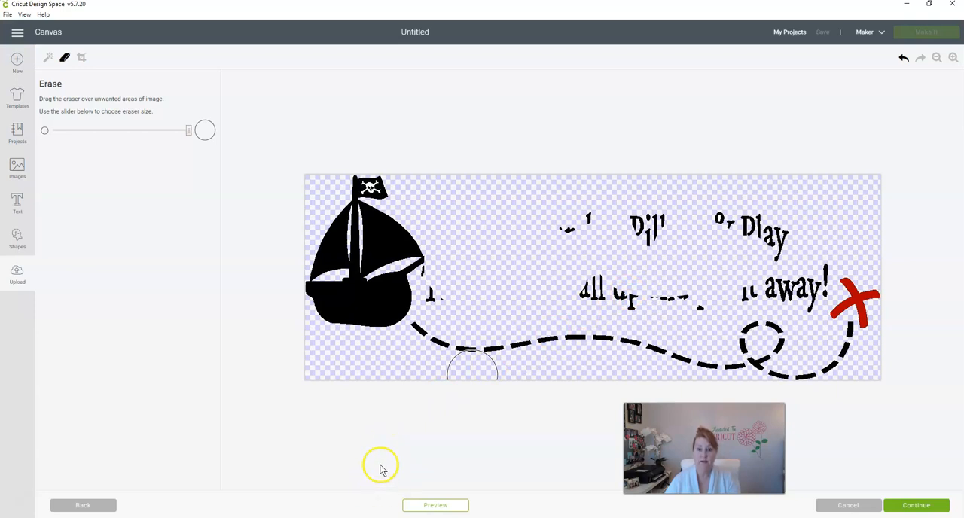
mouse_move(435, 506)
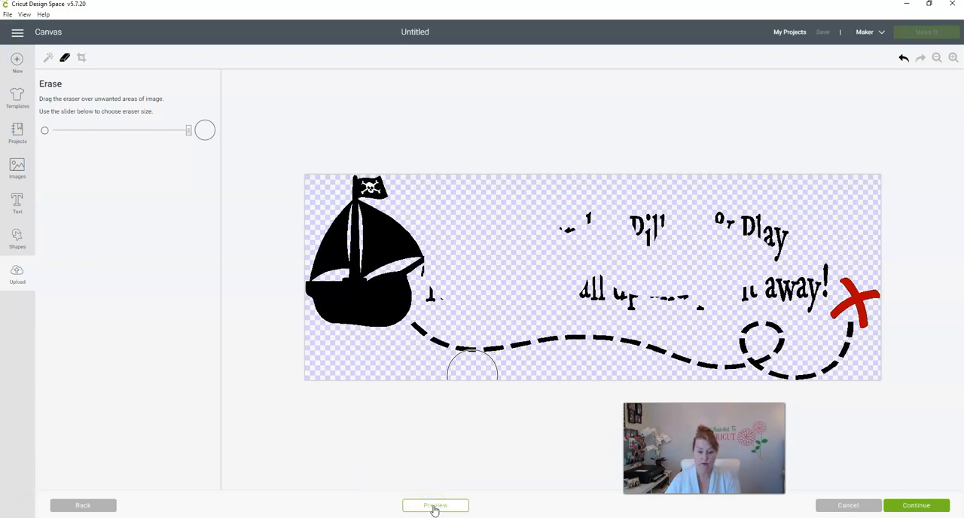
- Preview the partly erased design as a grey cut shape, then hide the preview
click(436, 506)
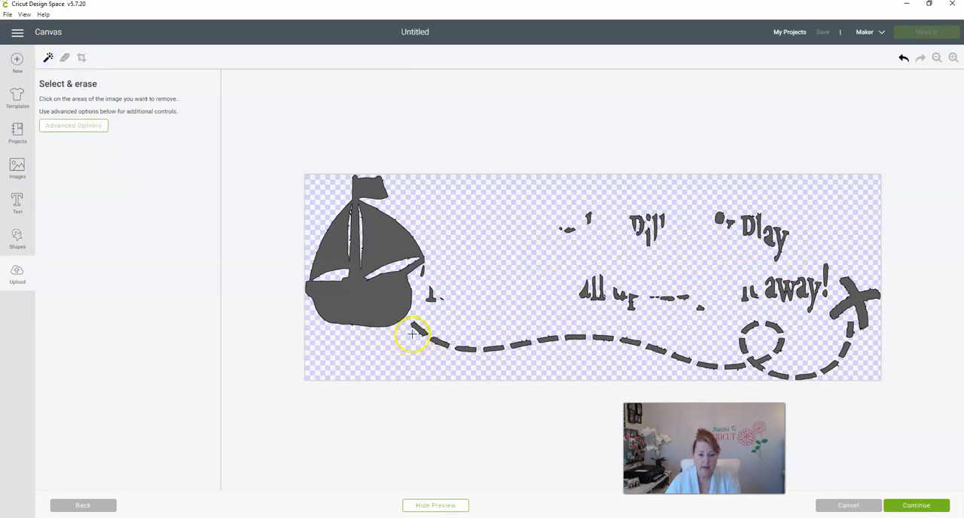
mouse_move(424, 328)
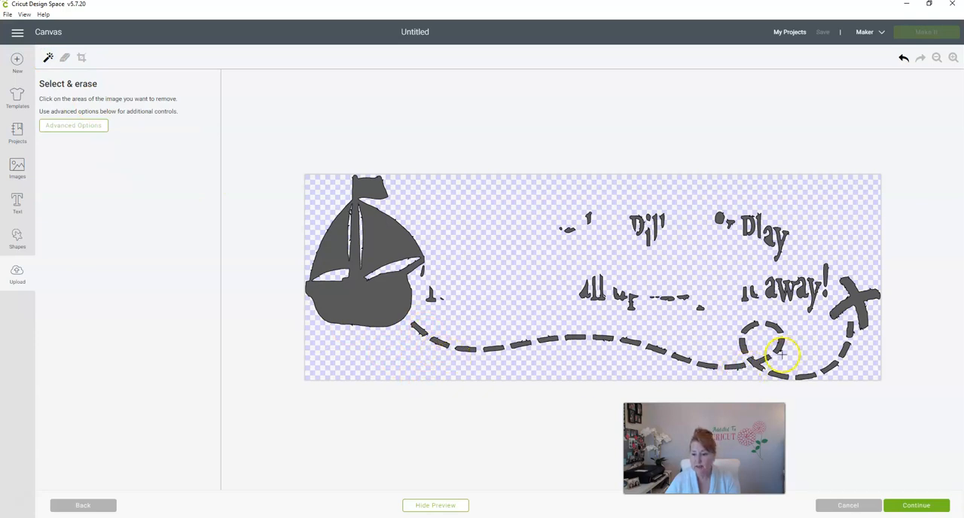
click(783, 356)
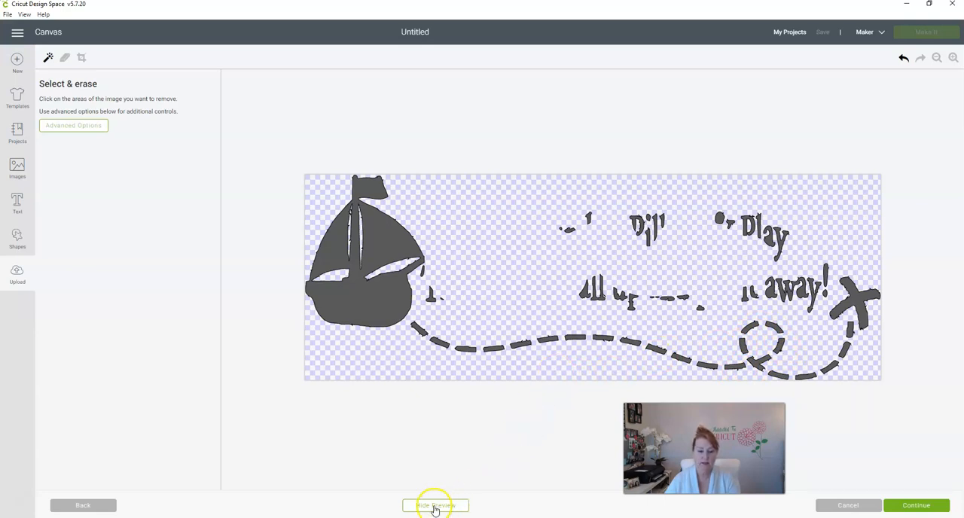
click(433, 506)
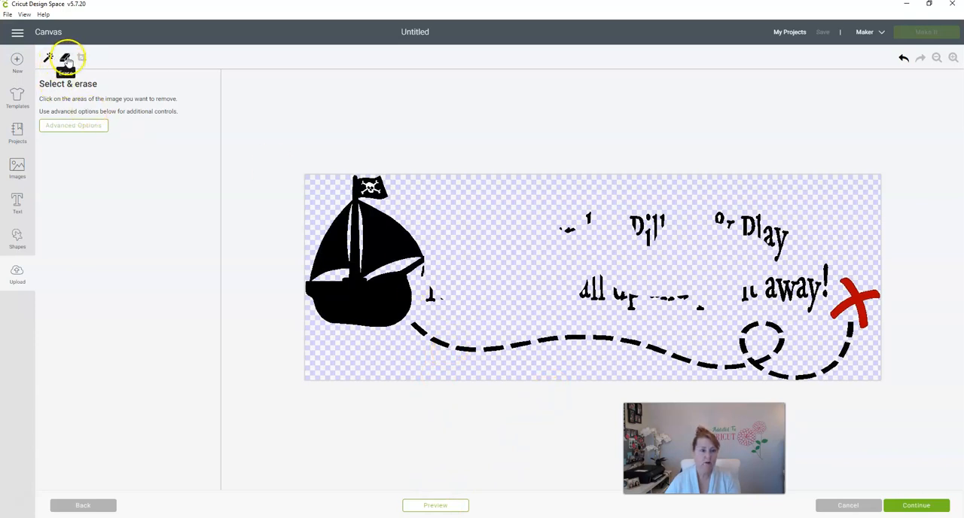
- Erase the leftover words beside the red X so only ship, trail and X remain
click(65, 57)
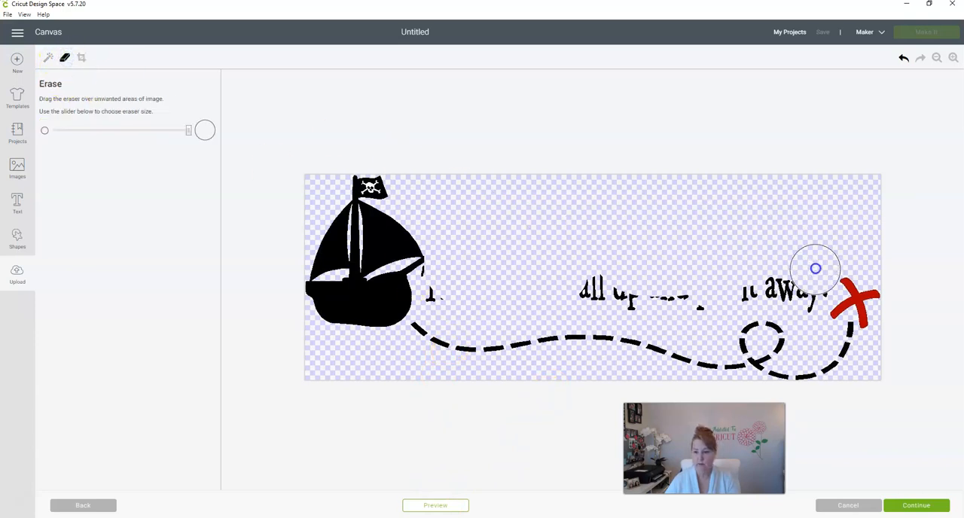
drag(815, 268, 449, 296)
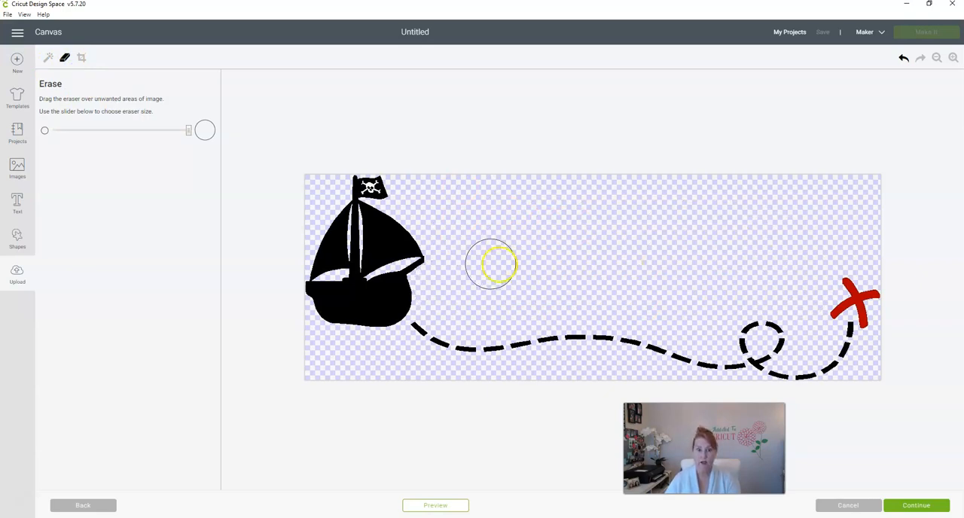
mouse_move(512, 234)
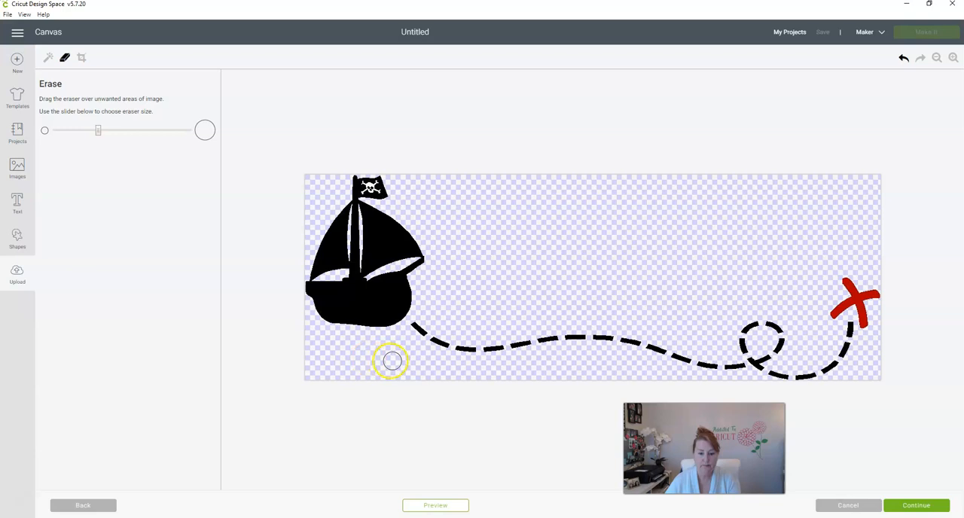
mouse_move(408, 334)
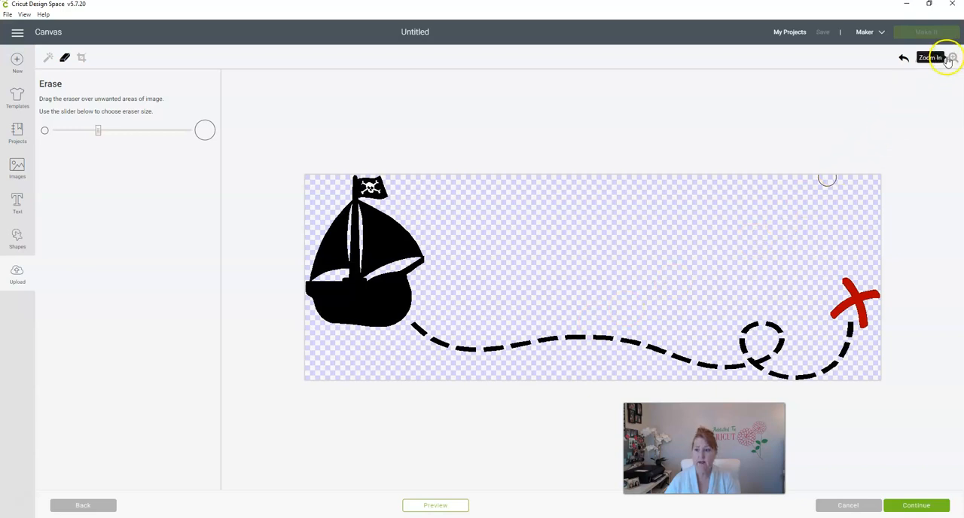
- Zoom in on the ship's hull and first dashes and shrink the eraser to its smallest size
click(951, 58)
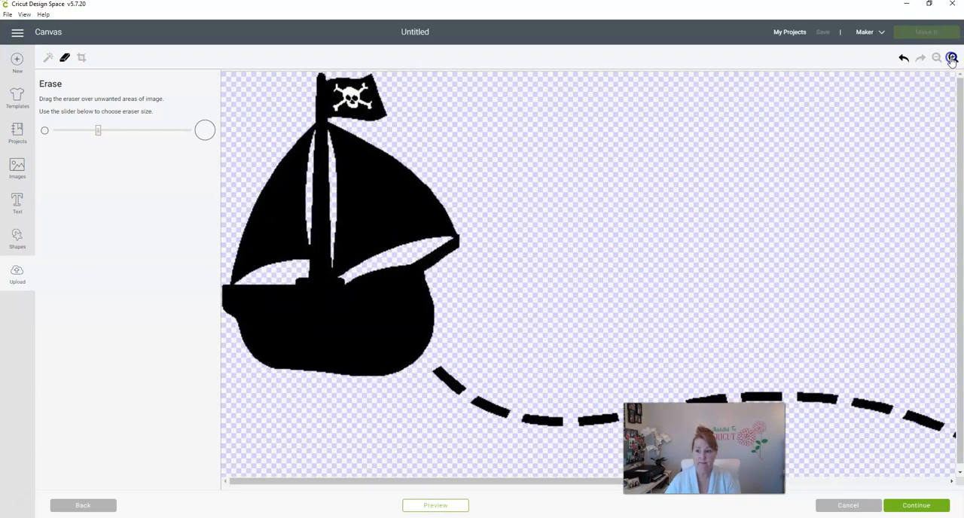
click(950, 57)
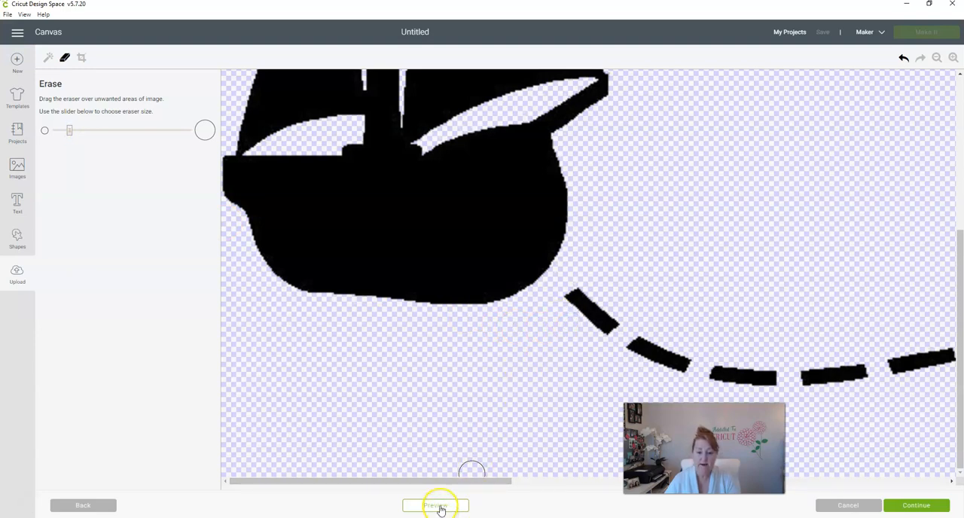
click(435, 506)
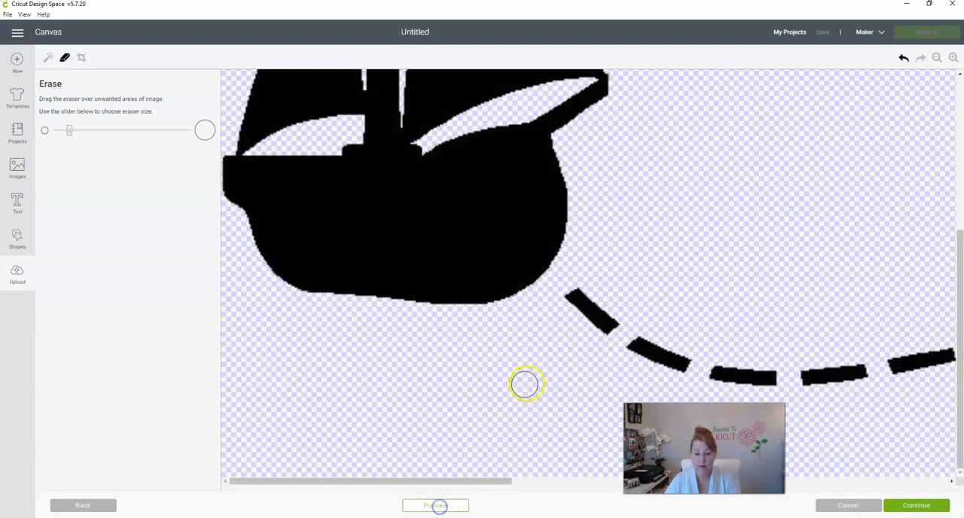
mouse_move(575, 334)
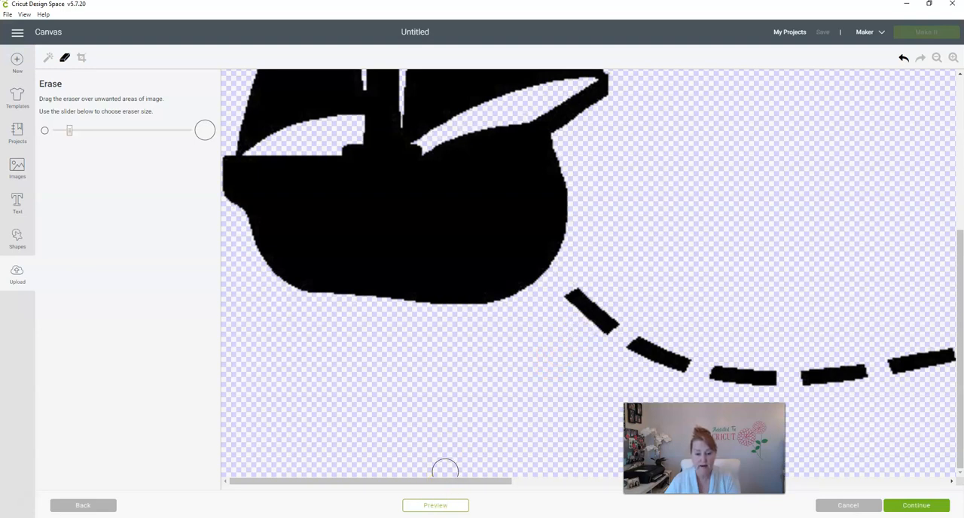
click(435, 506)
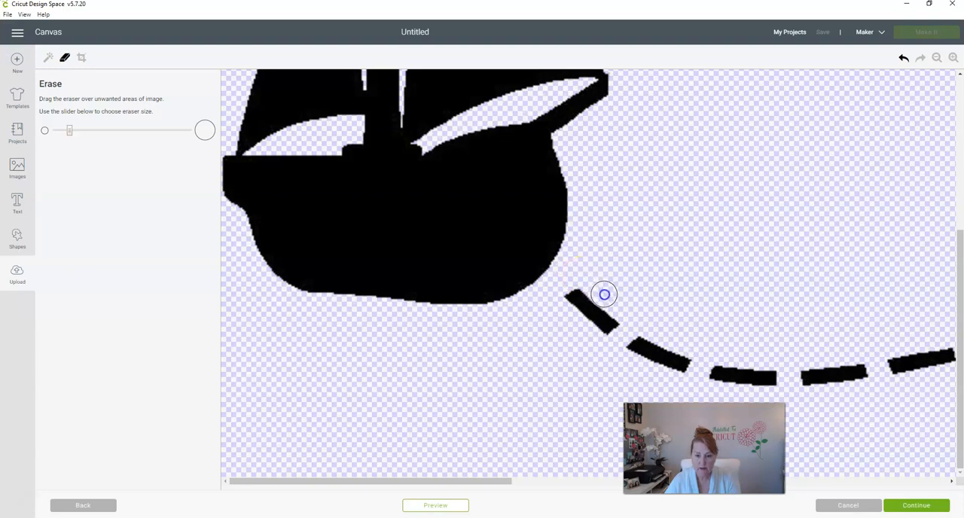
mouse_move(620, 307)
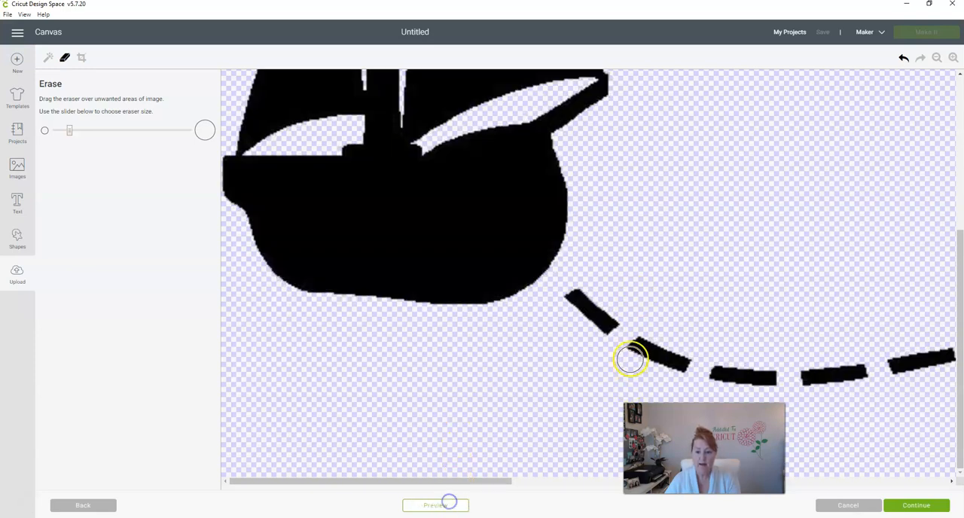
drag(69, 129, 57, 129)
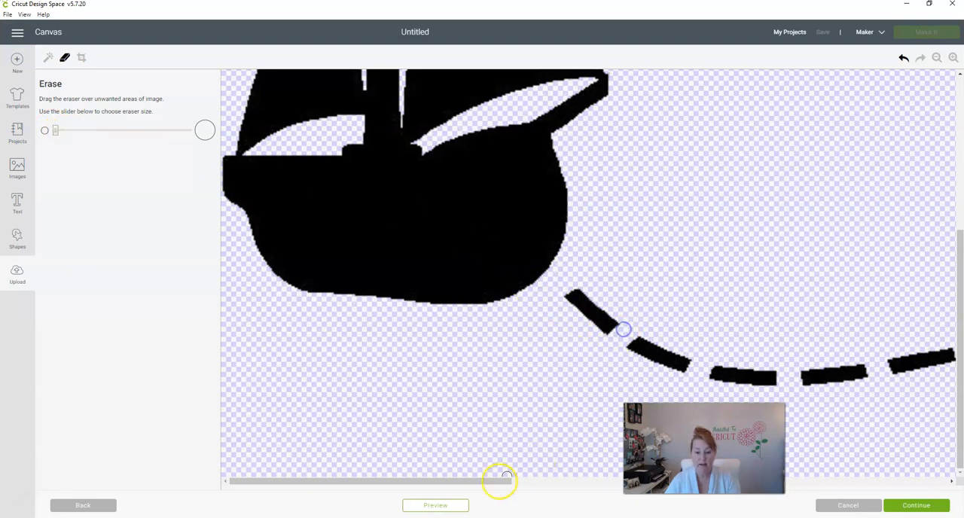
- Preview the cleaned ship and dashed trail as grey cut shapes
click(435, 506)
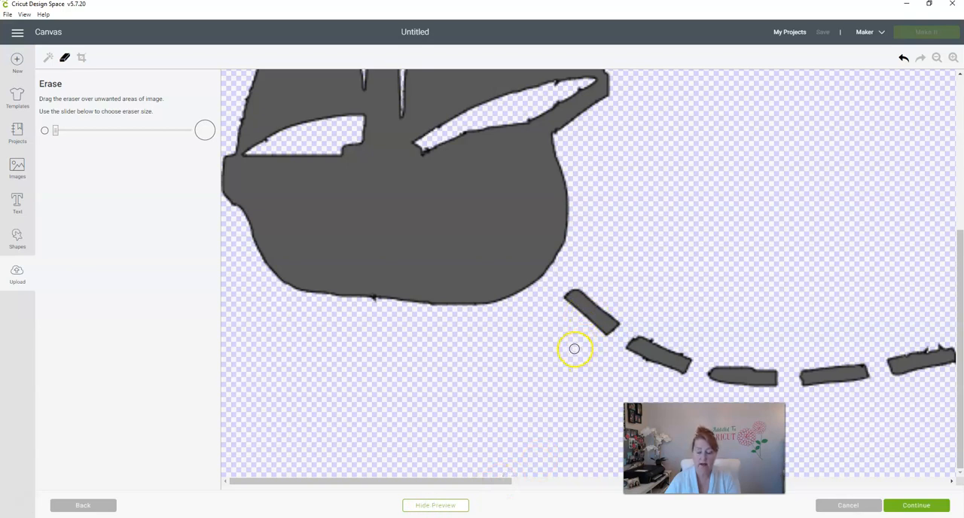
mouse_move(557, 349)
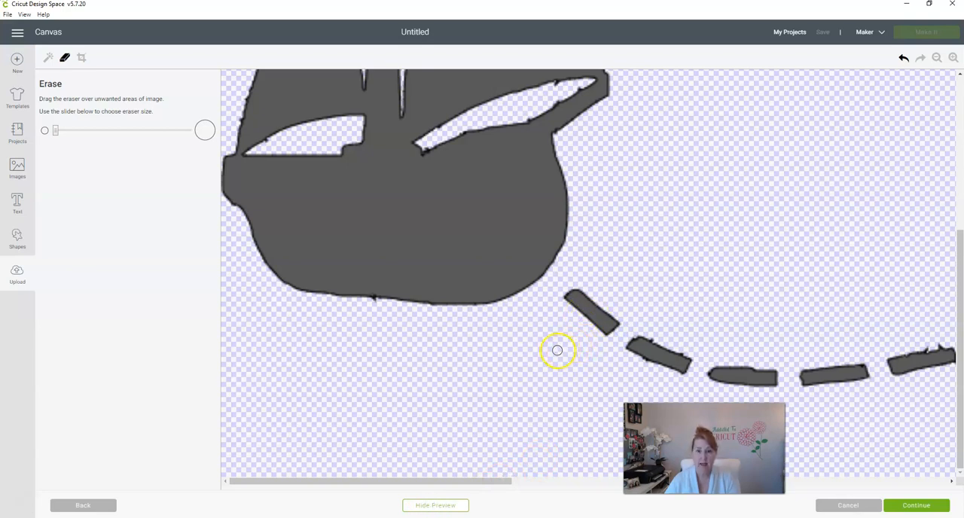
mouse_move(494, 356)
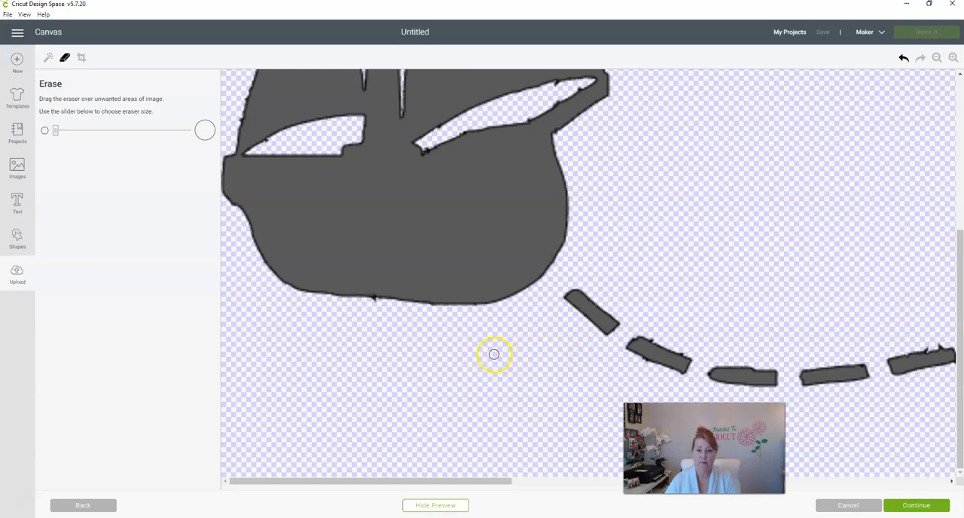
mouse_move(561, 82)
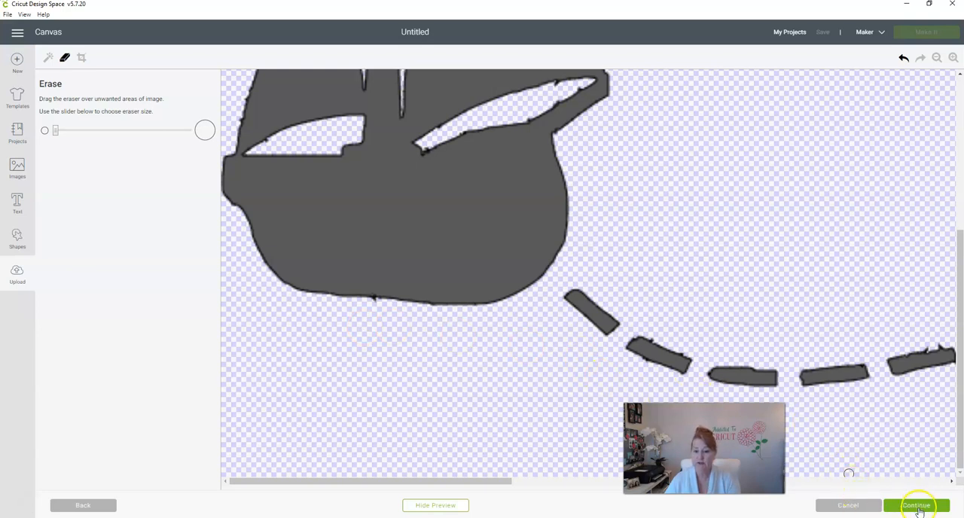
- Continue to the final save step with the cleaned pirate design
click(916, 506)
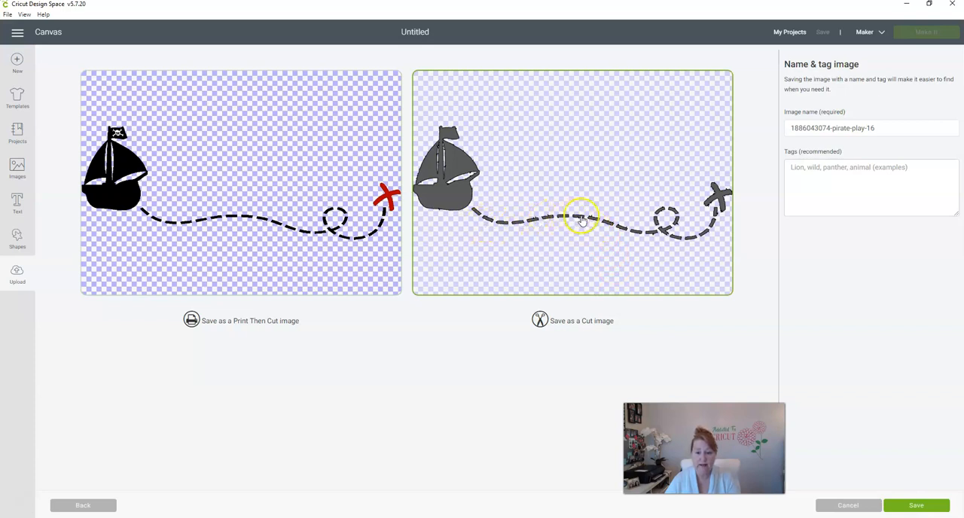
mouse_move(700, 302)
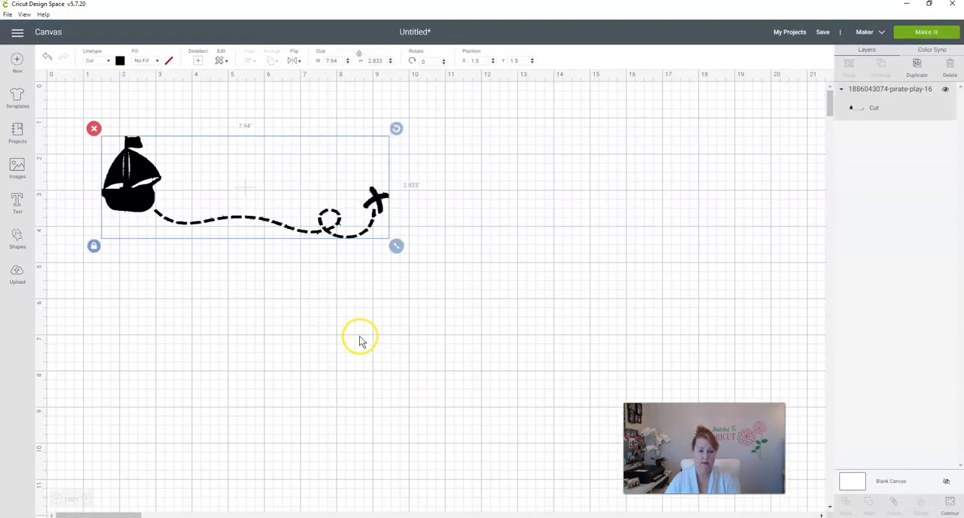
- Scale the pirate ship and trail image on the canvas to a width of about 8.607
drag(398, 245, 641, 334)
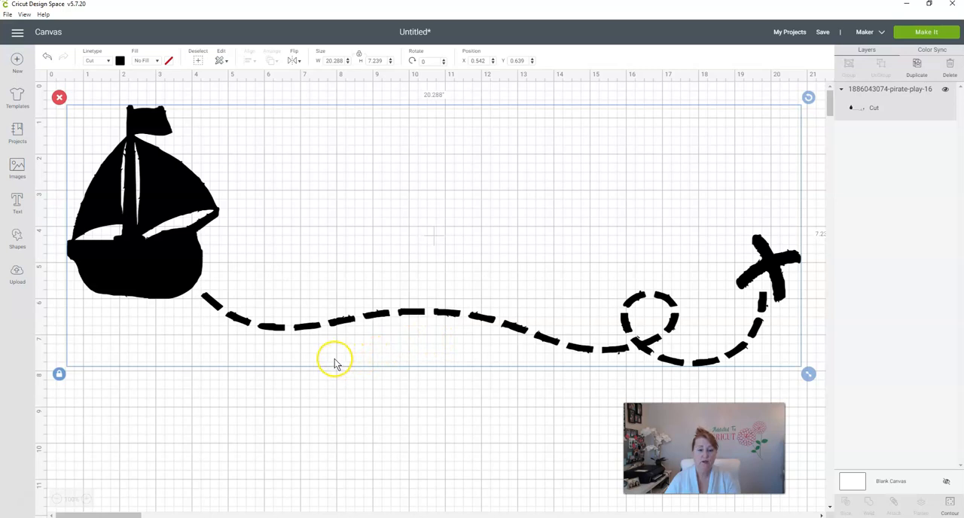
mouse_move(329, 355)
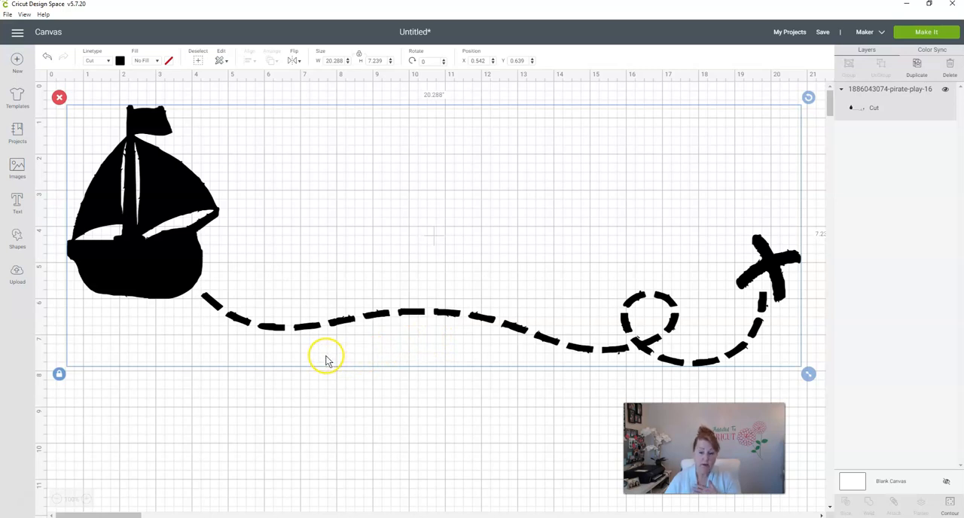
mouse_move(334, 359)
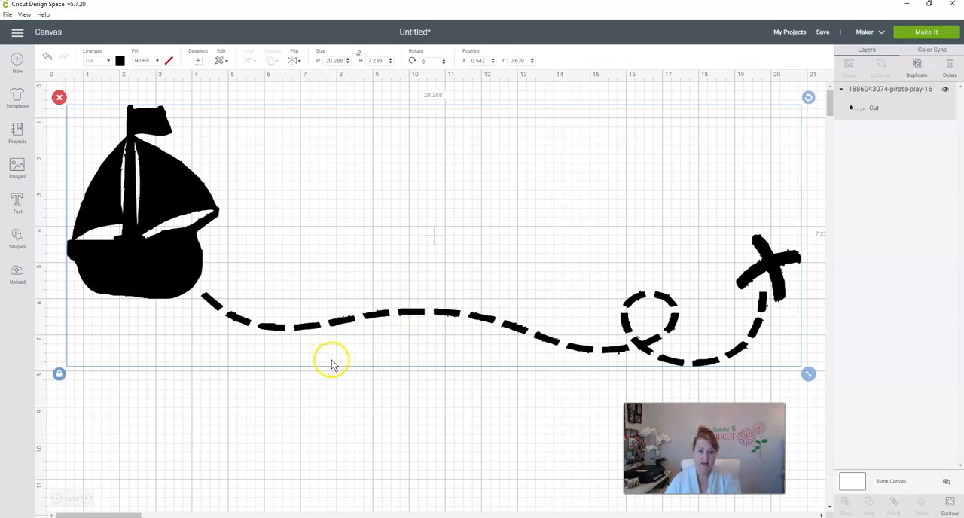
mouse_move(316, 357)
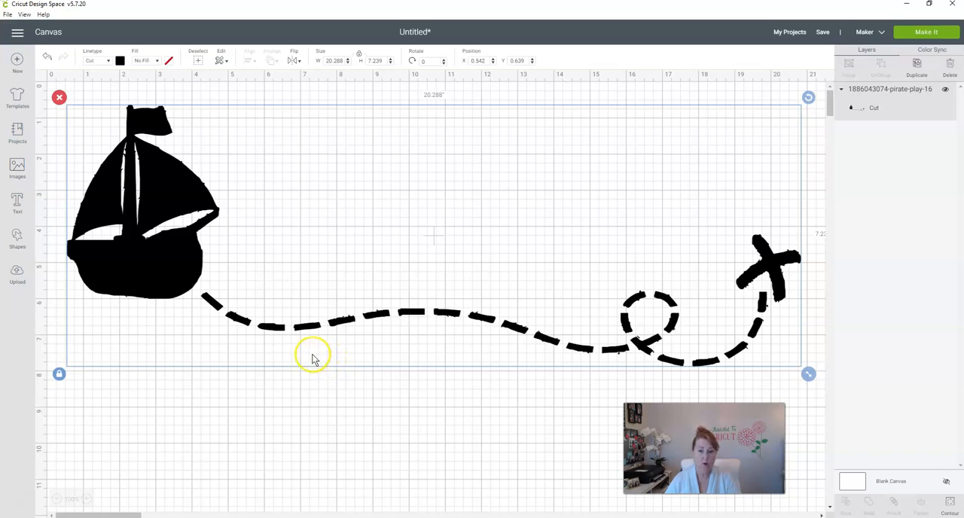
mouse_move(614, 289)
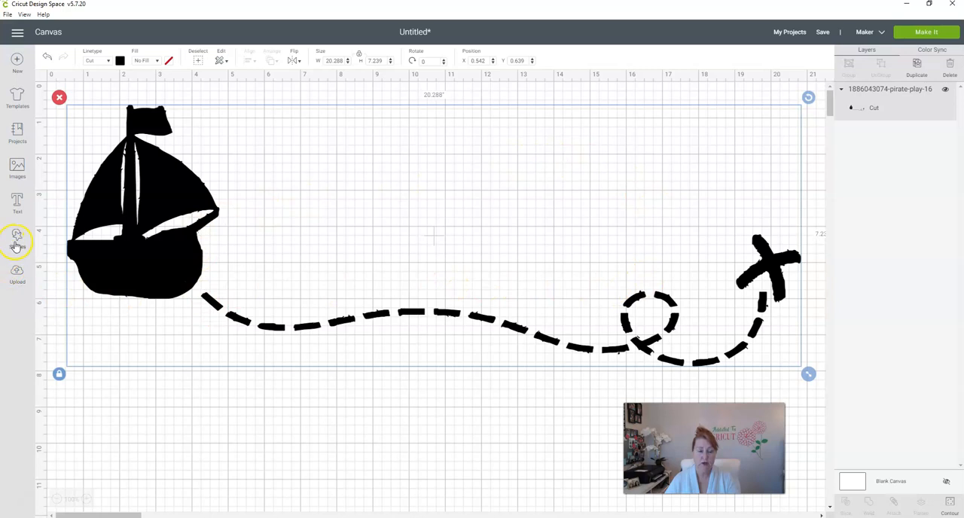
mouse_move(238, 318)
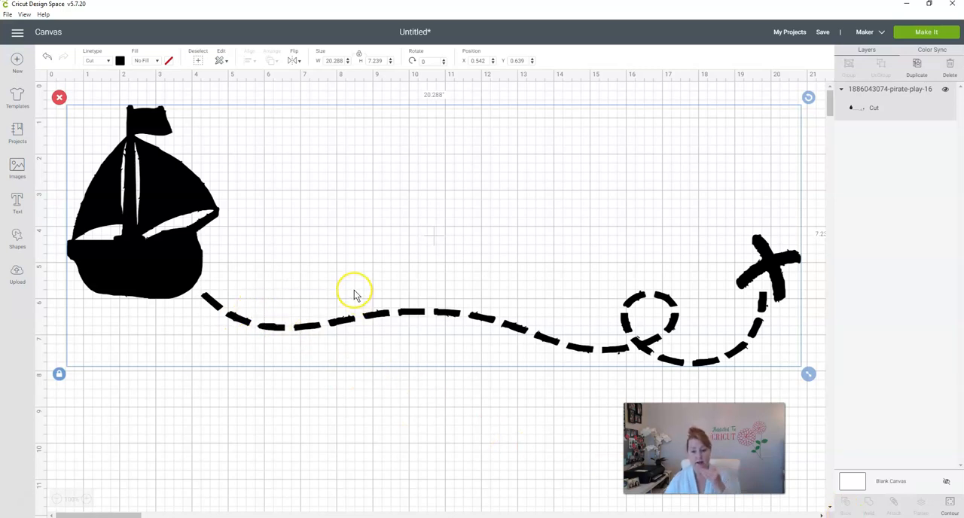
mouse_move(765, 370)
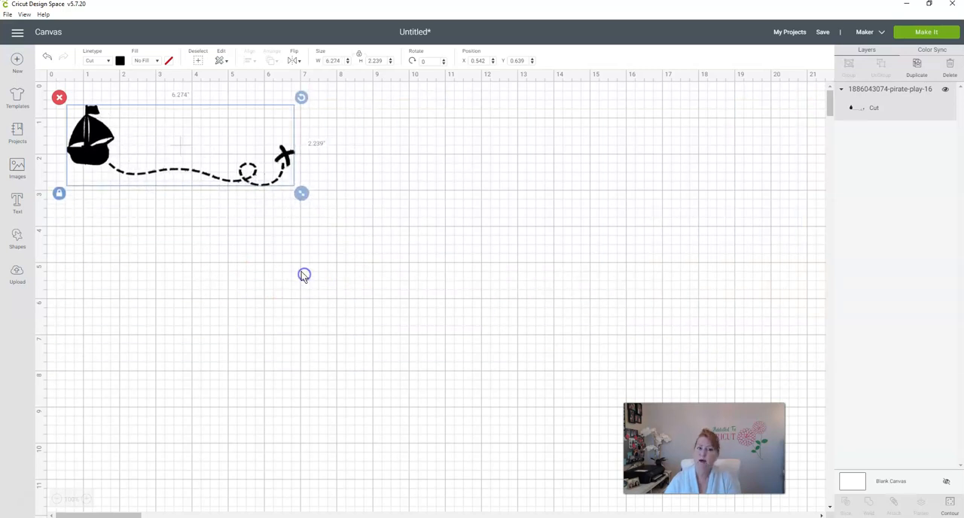
drag(302, 193, 352, 232)
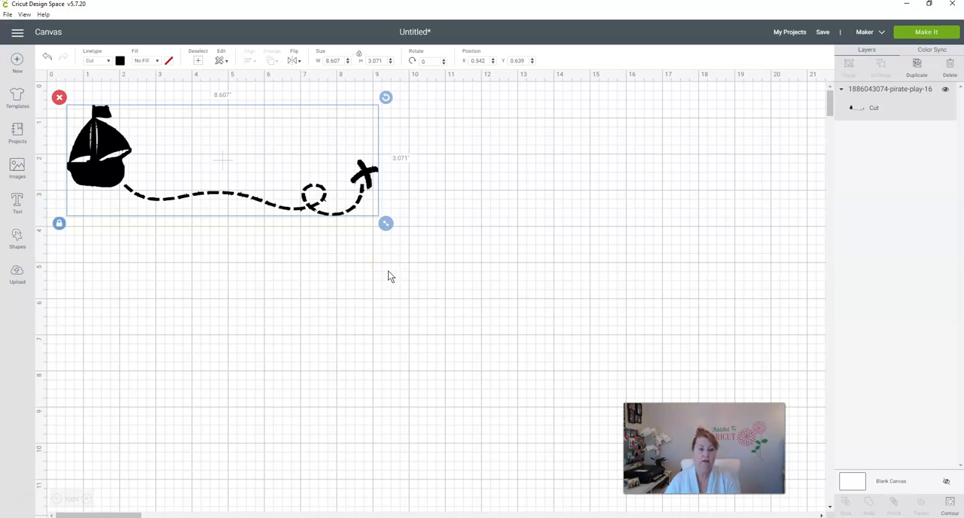
mouse_move(388, 277)
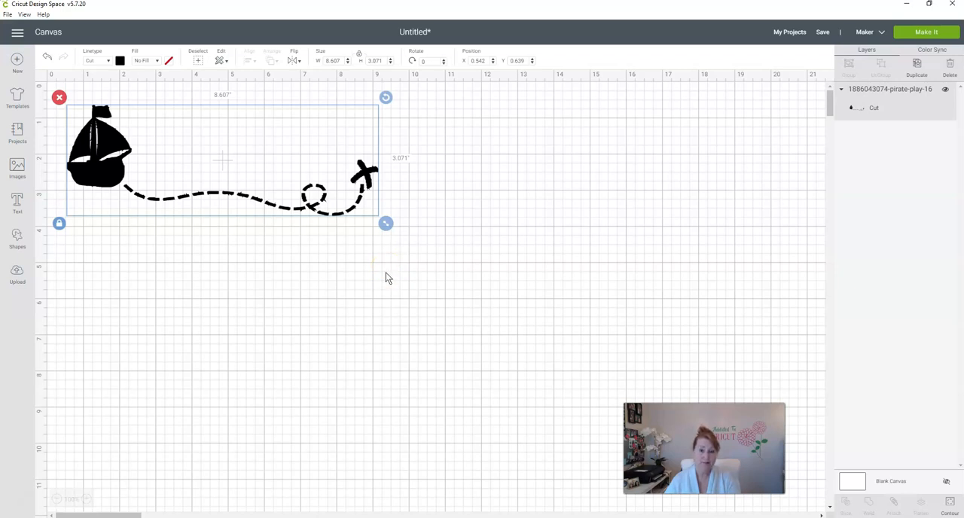